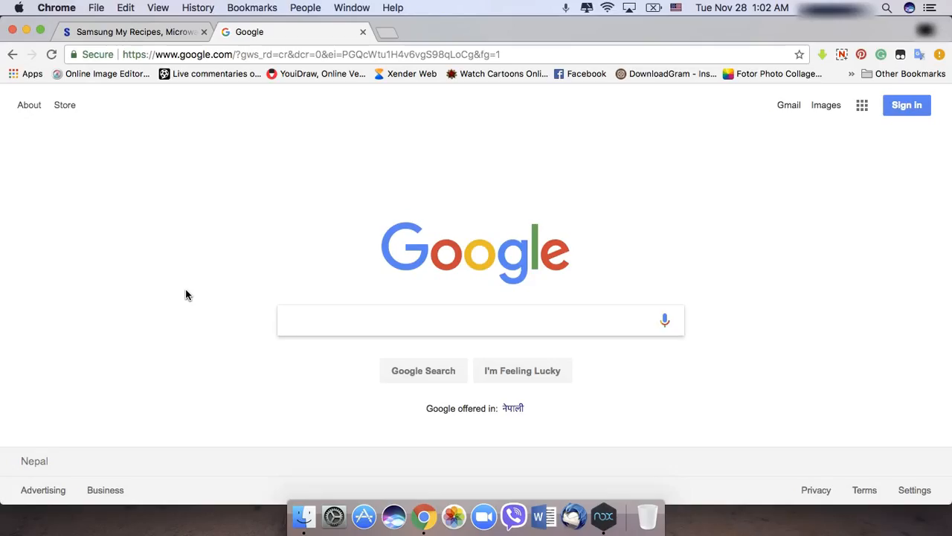
# - Switch to the Samsung My Recipes tab showing its Google Play and Samsung Apps options
pyautogui.click(473, 320)
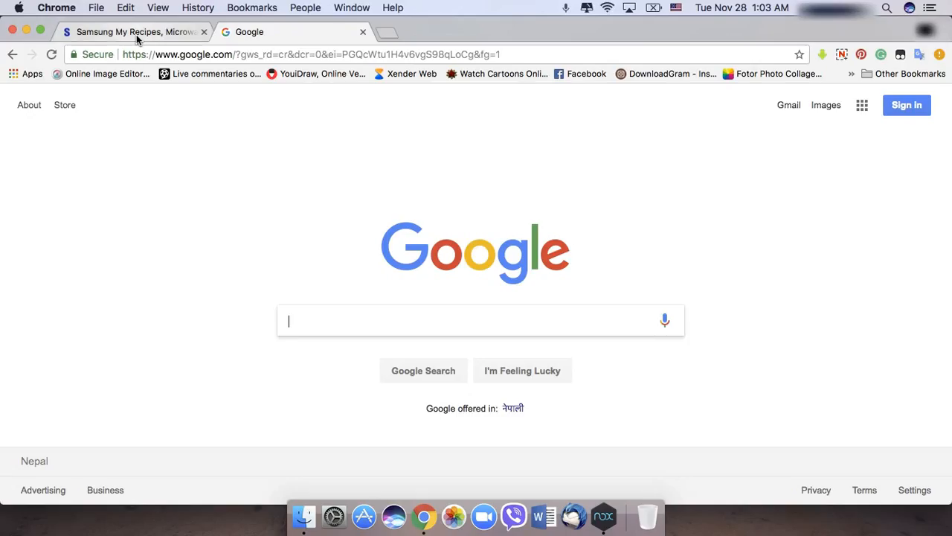
pyautogui.click(138, 31)
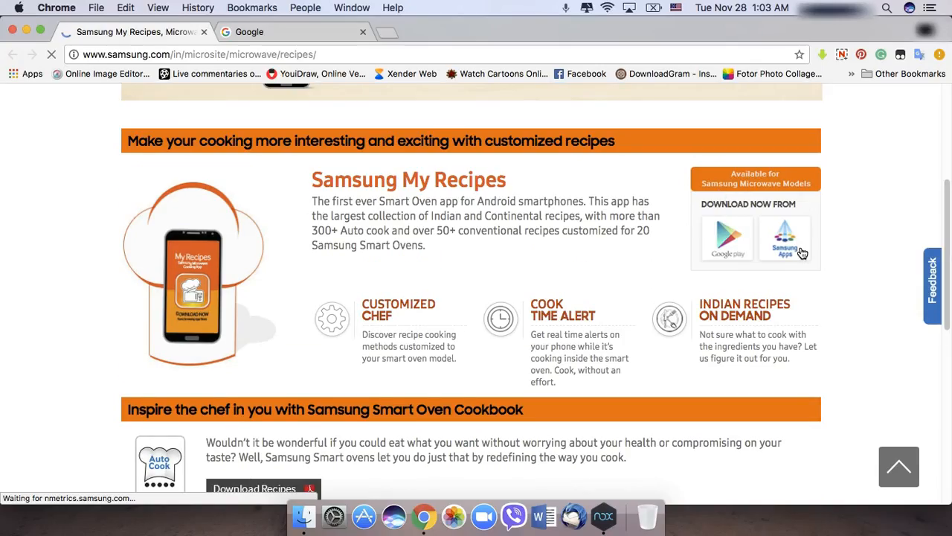
pyautogui.moveTo(798, 253)
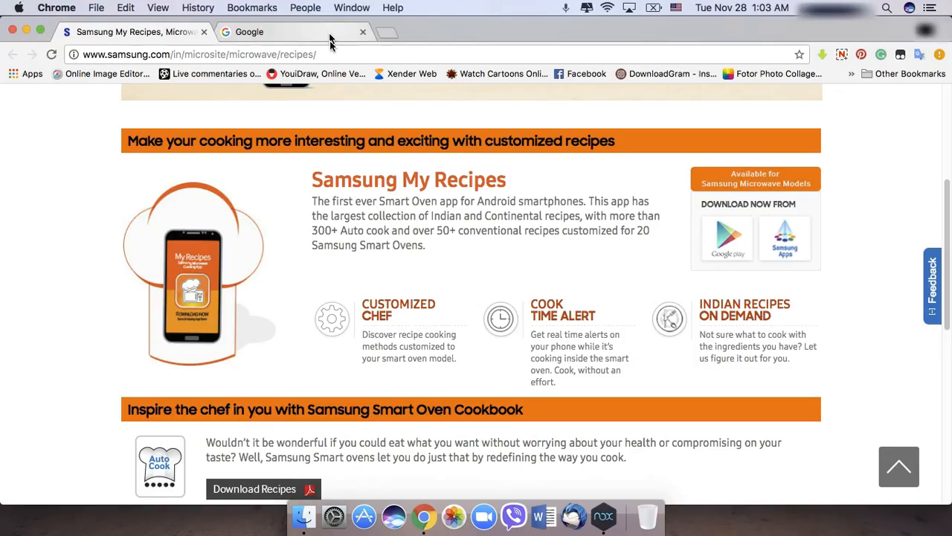
# - Search Google for 'samsung my recipe apk'
pyautogui.click(287, 31)
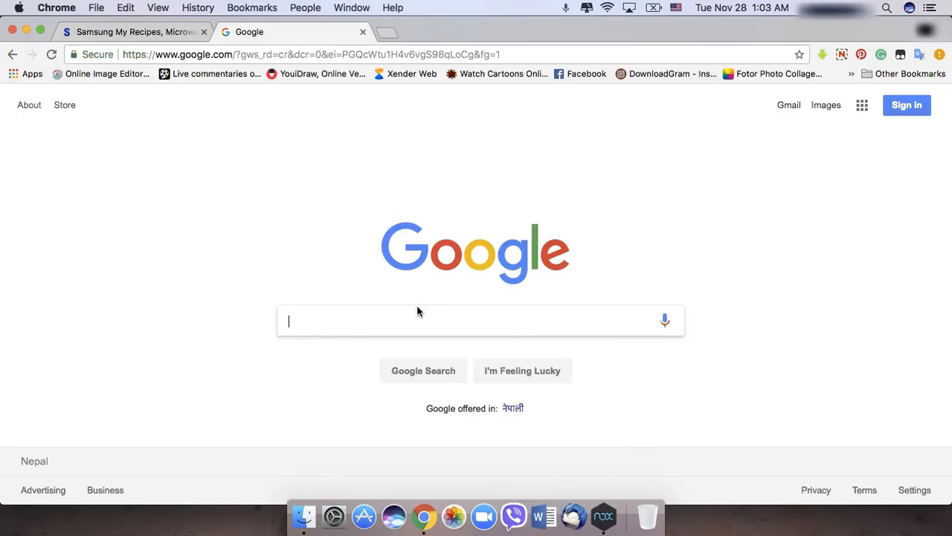
pyautogui.write('samsung my')
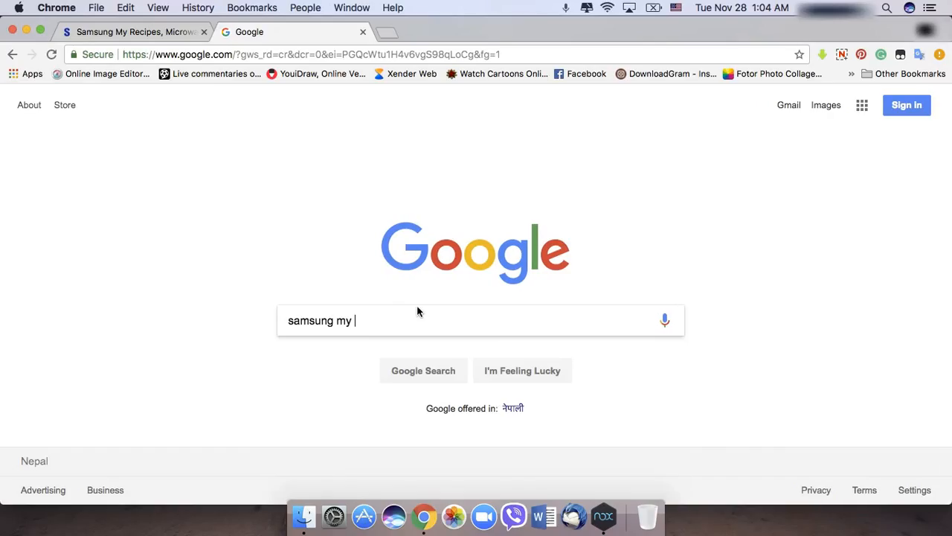
pyautogui.write('r')
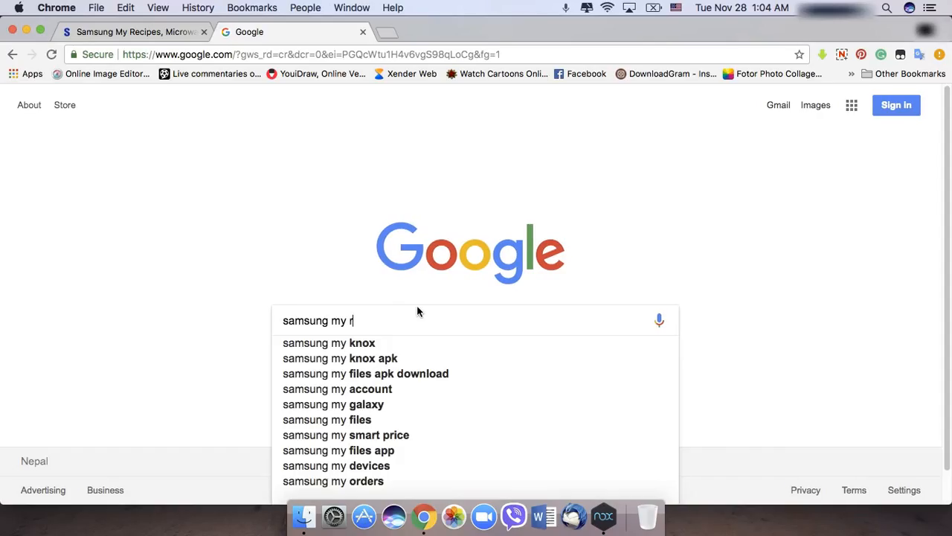
pyautogui.write('ecipe app')
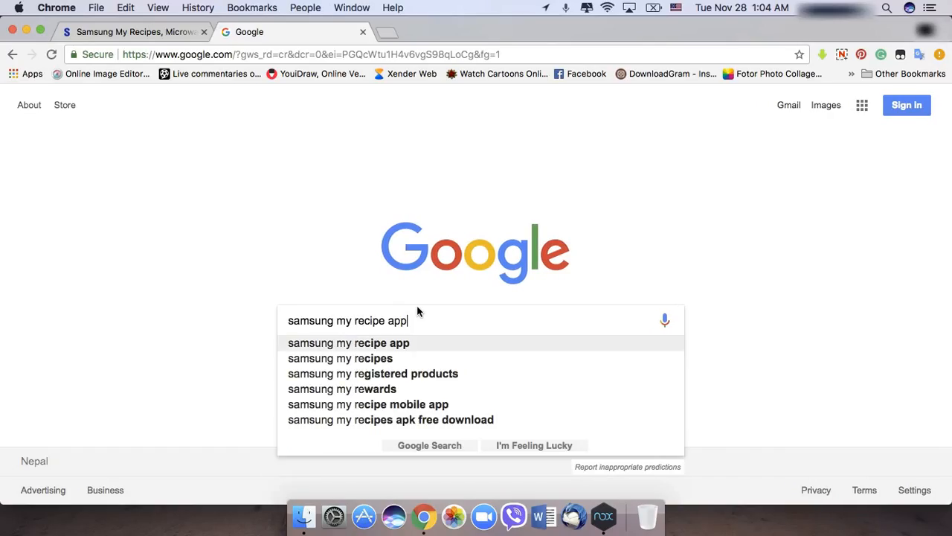
pyautogui.press('Backspace')
pyautogui.write('k')
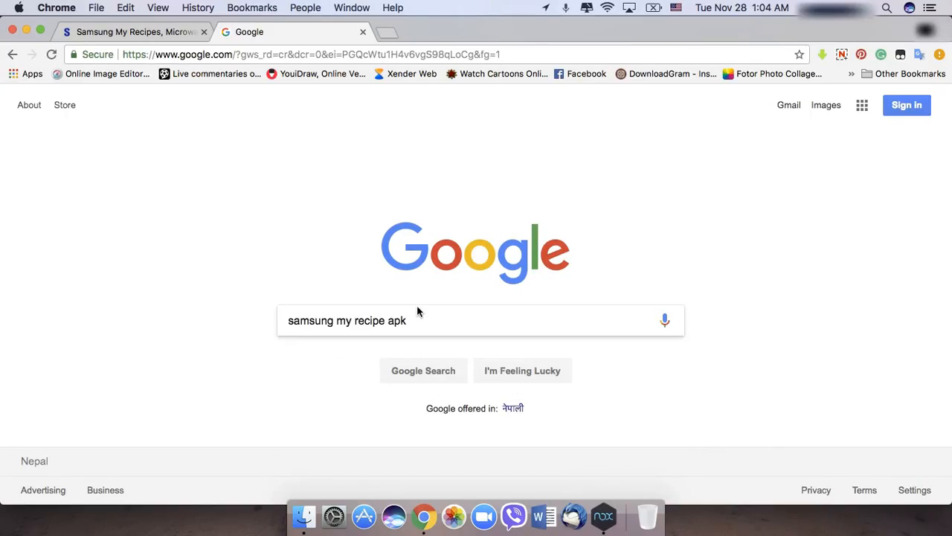
pyautogui.click(134, 32)
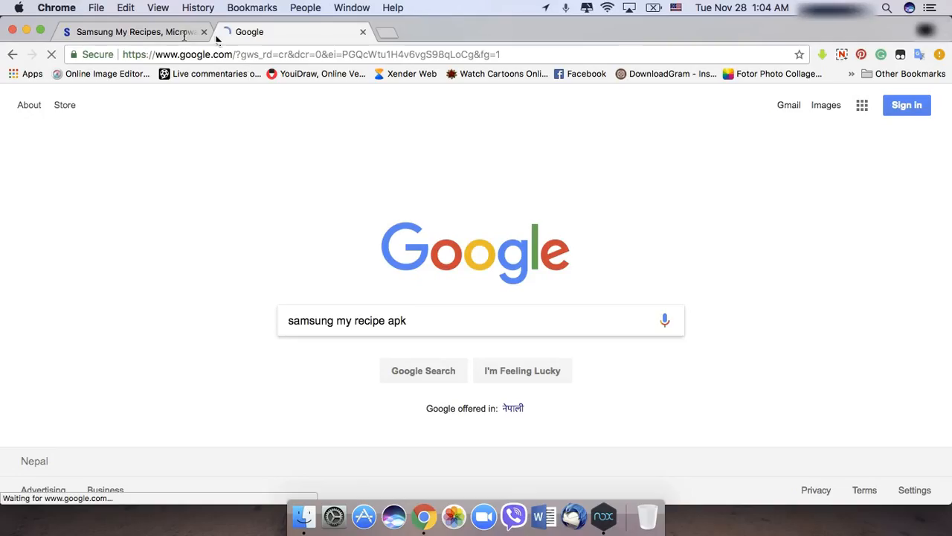
pyautogui.click(423, 371)
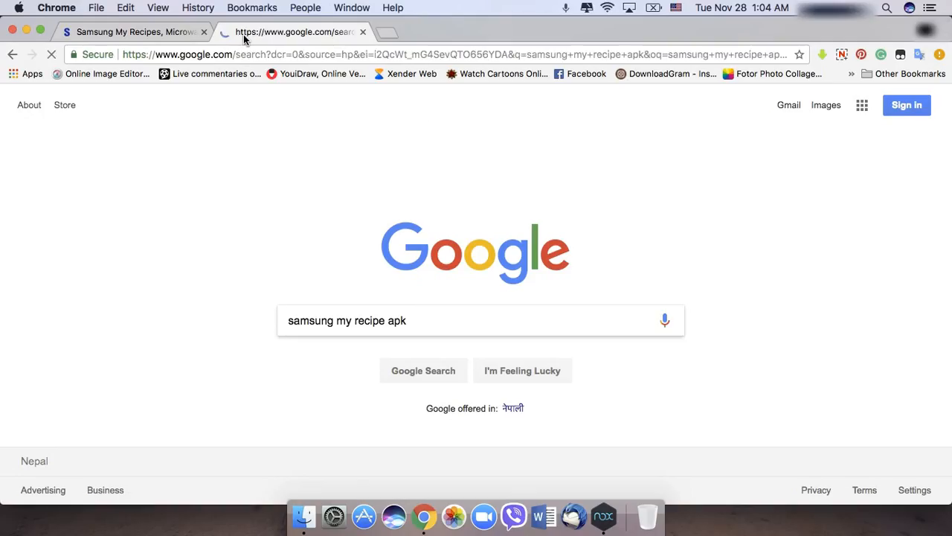
pyautogui.moveTo(246, 32)
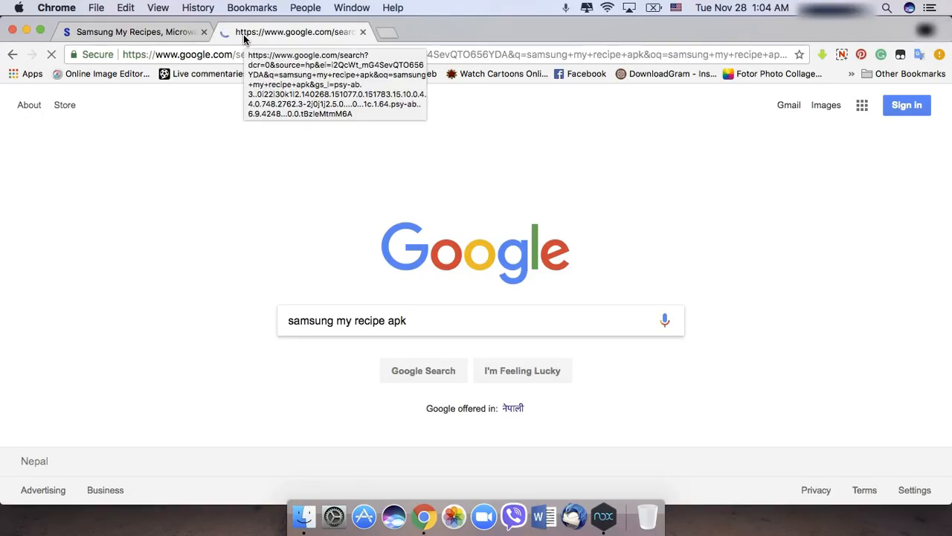
pyautogui.moveTo(101, 332)
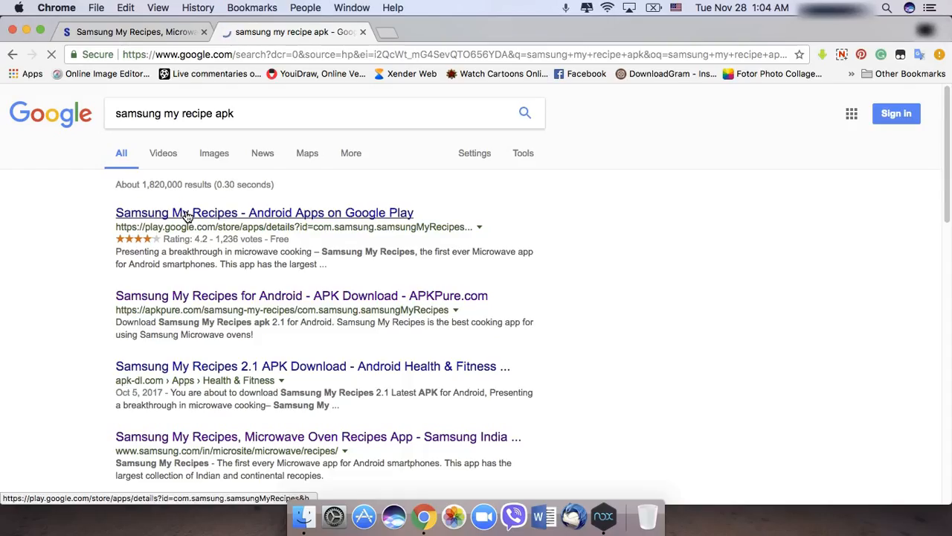
pyautogui.moveTo(175, 295)
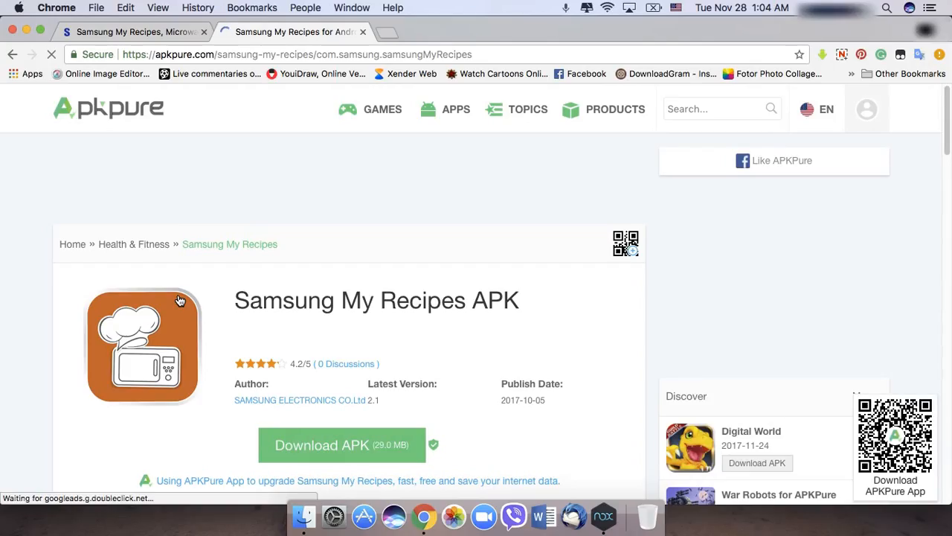
pyautogui.moveTo(287, 123)
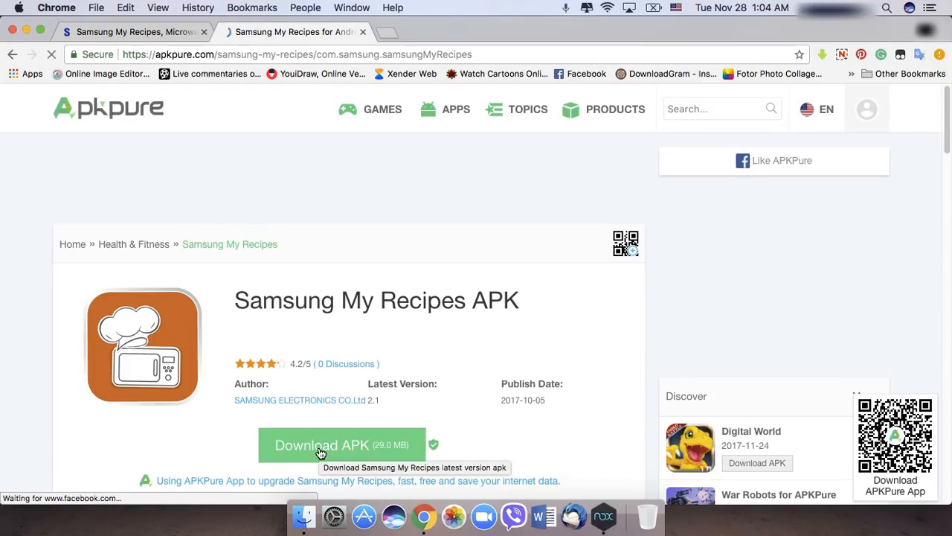
# - Request the Samsung My Recipes APK (29.0 MB) download on APKPure
pyautogui.click(340, 444)
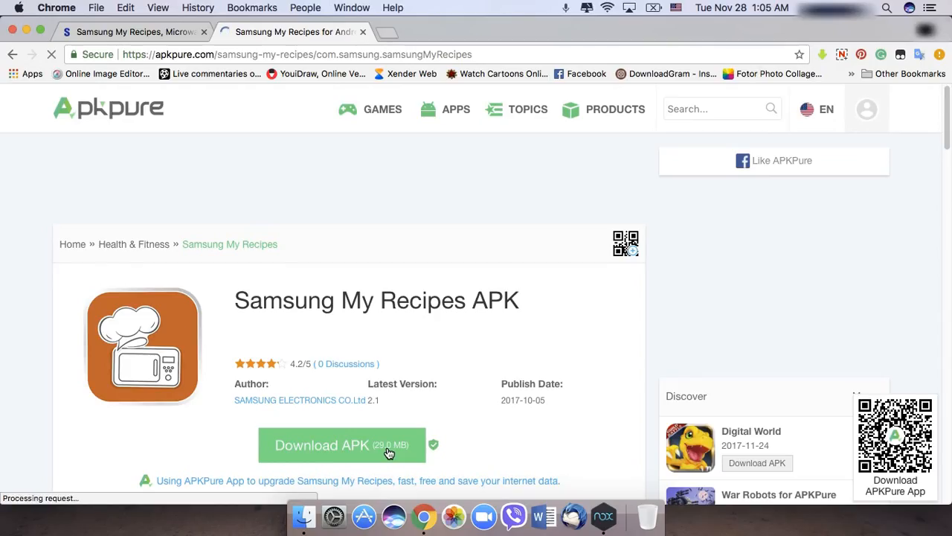
pyautogui.moveTo(389, 451)
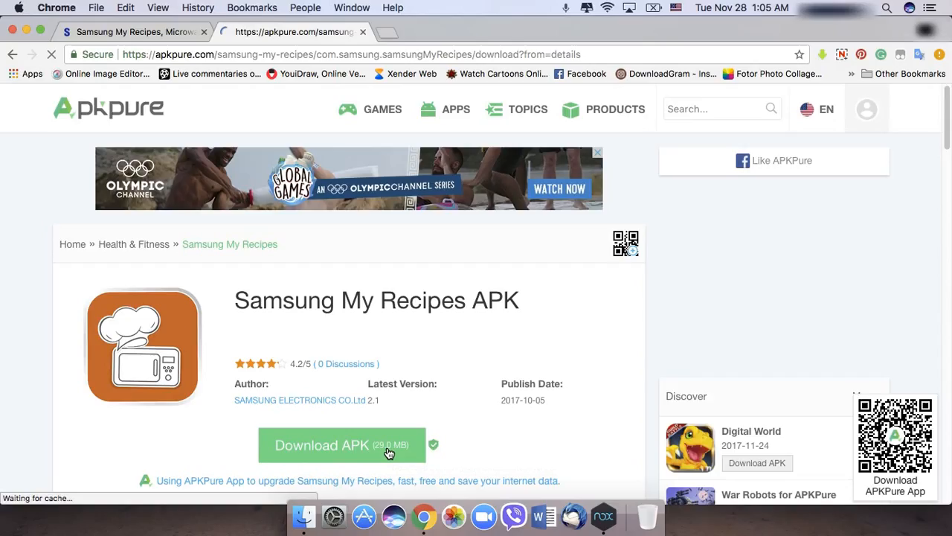
# - Continue to the download page so the Samsung My Recipes v2.1 APK starts downloading
pyautogui.click(343, 444)
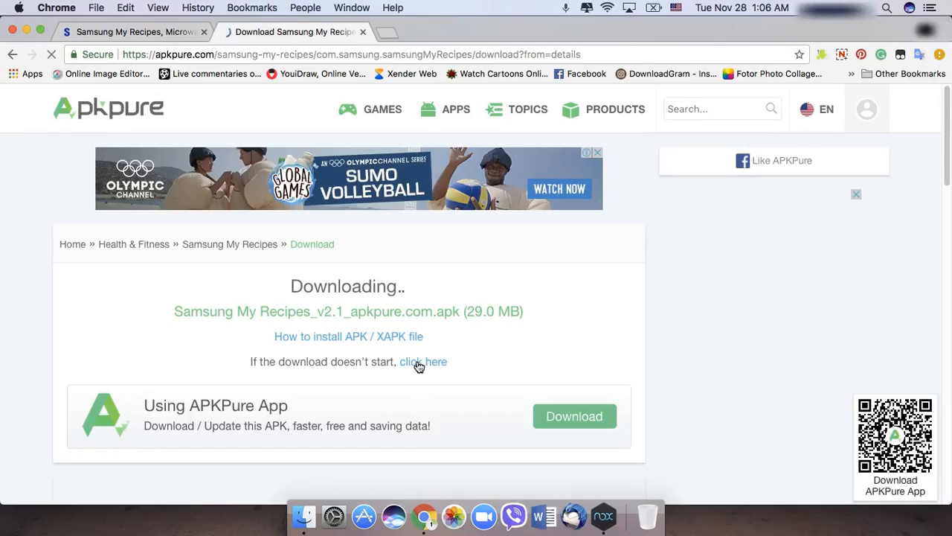
pyautogui.moveTo(419, 364)
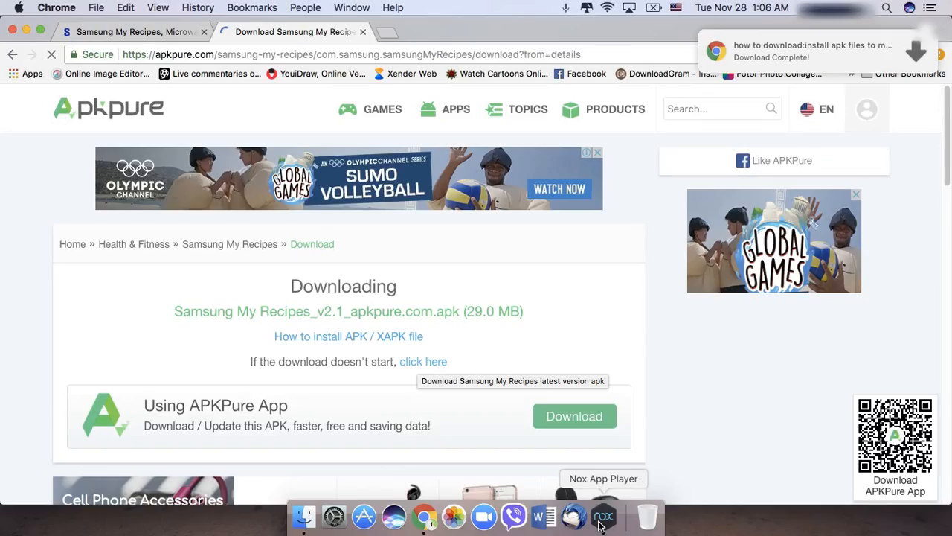
# - Launch the Nox App Player emulator to its home screen
pyautogui.click(601, 514)
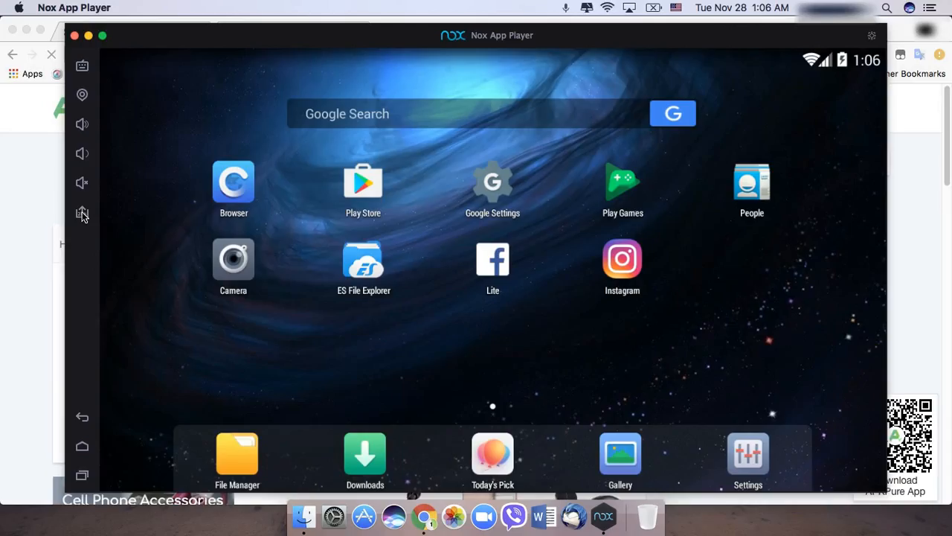
pyautogui.moveTo(123, 221)
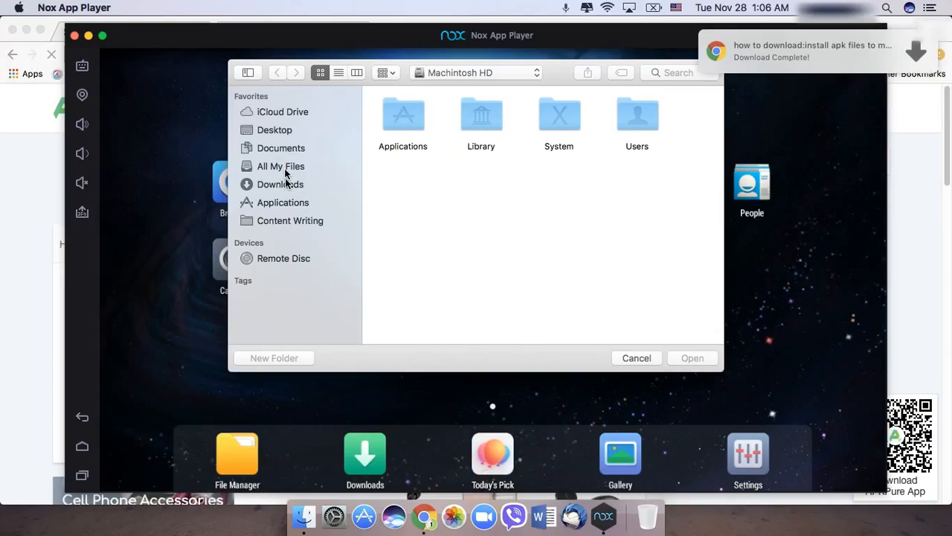
# - Select the Samsung My Recipes APK file in the Downloads folder
pyautogui.click(280, 184)
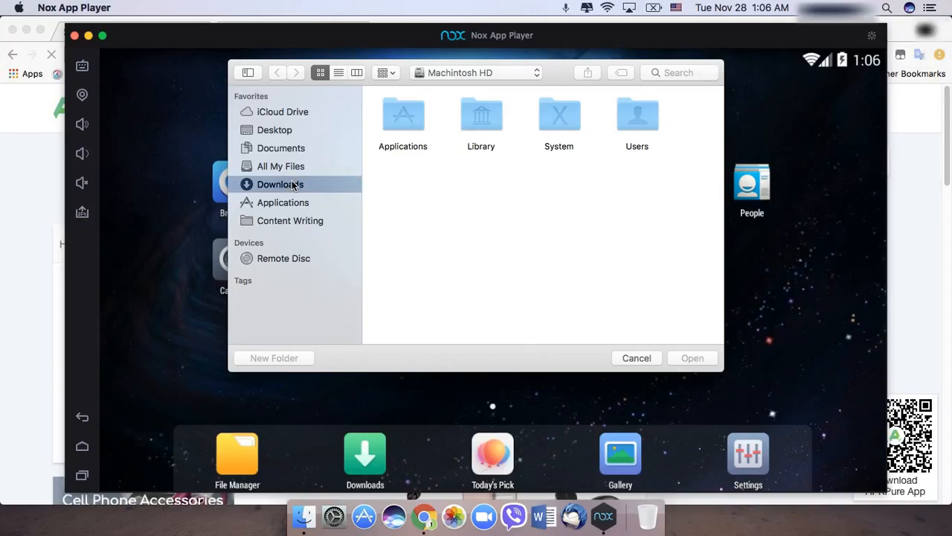
pyautogui.click(279, 184)
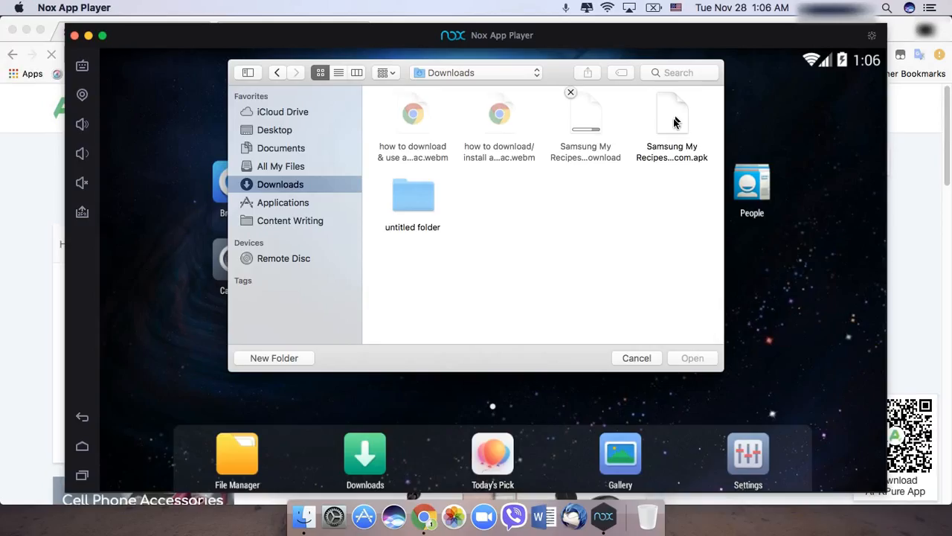
pyautogui.click(672, 119)
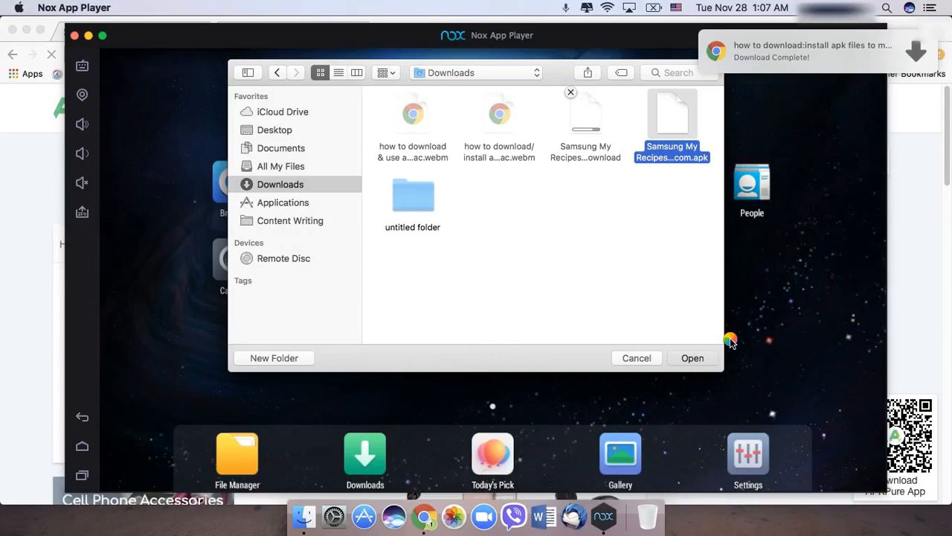
pyautogui.moveTo(646, 327)
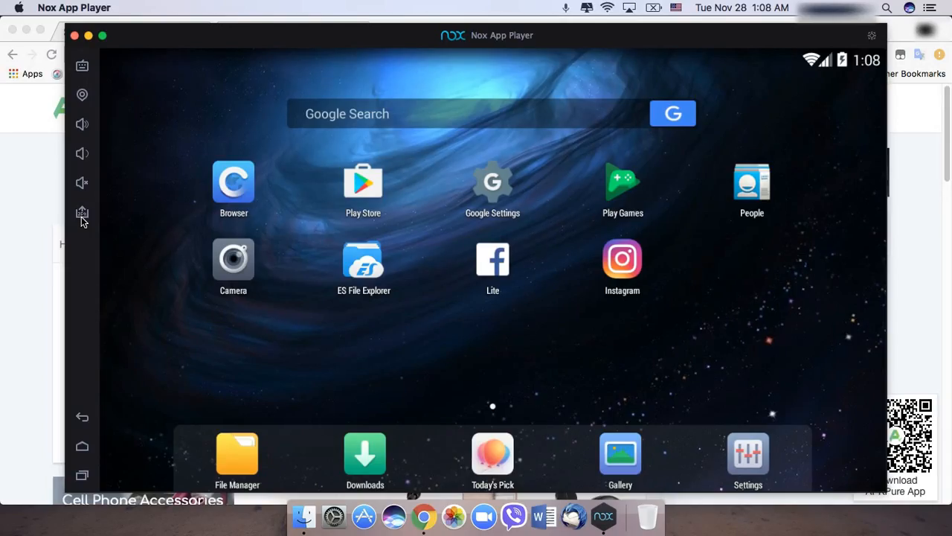
pyautogui.moveTo(606, 279)
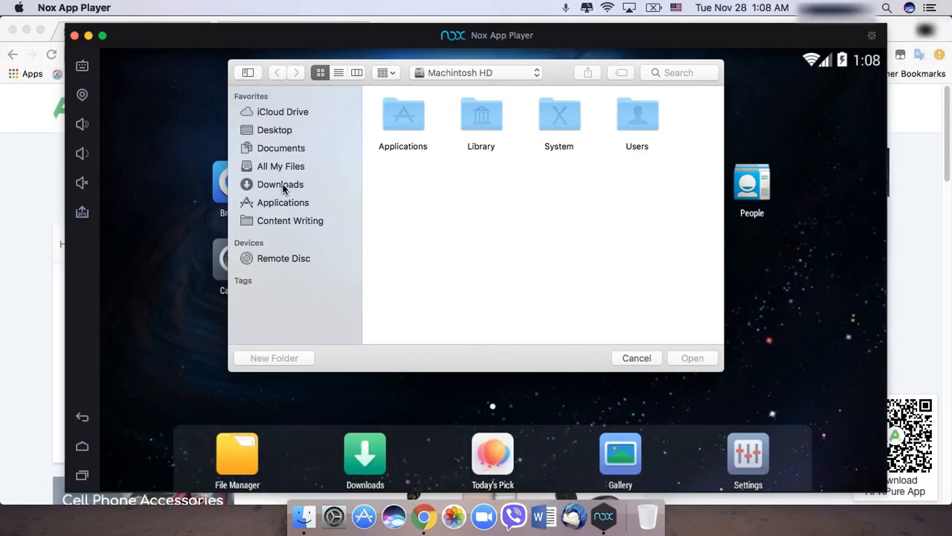
# - Open the Samsung My Recipes APK from Downloads to install it into Nox
pyautogui.click(279, 184)
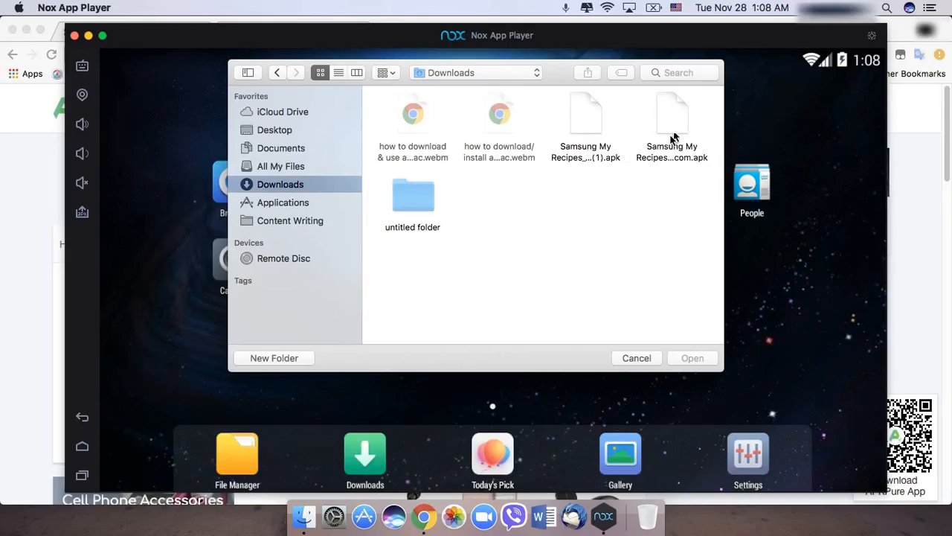
pyautogui.click(672, 119)
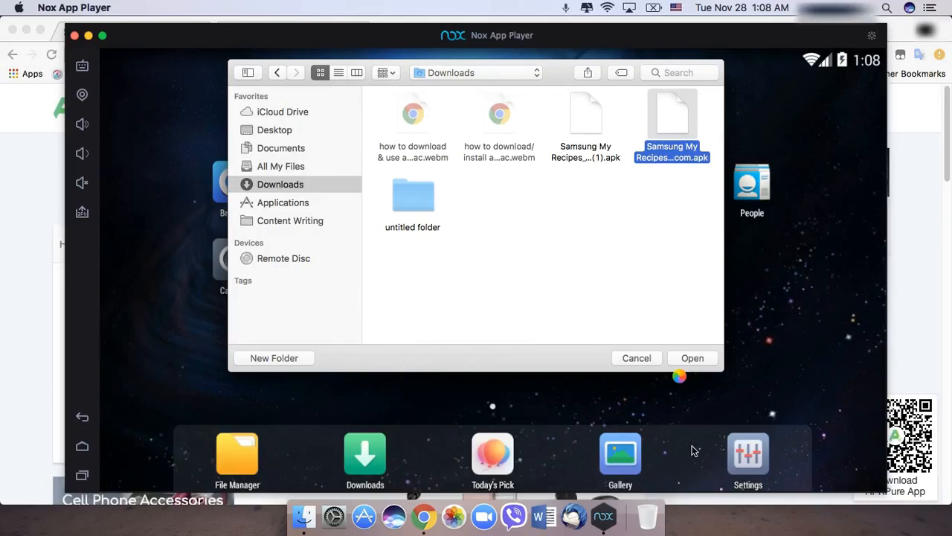
pyautogui.click(692, 357)
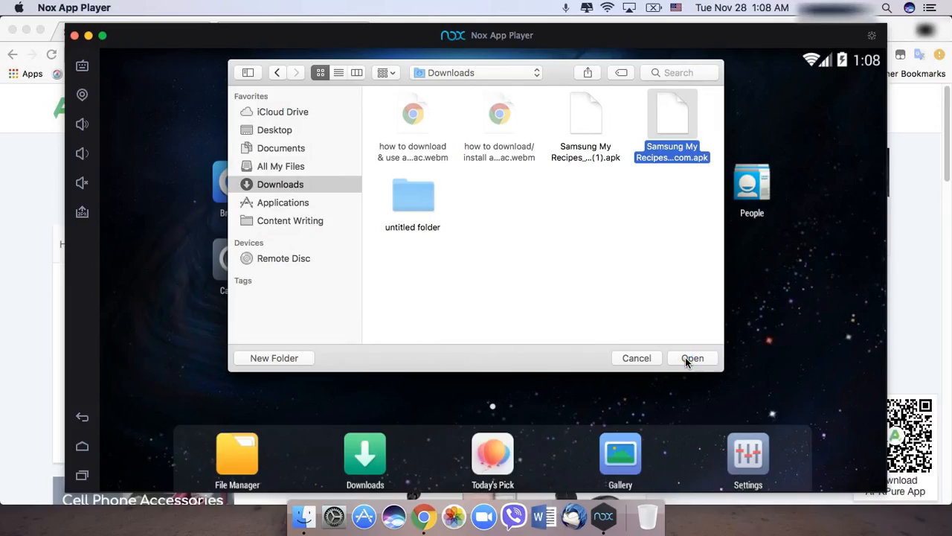
pyautogui.click(693, 358)
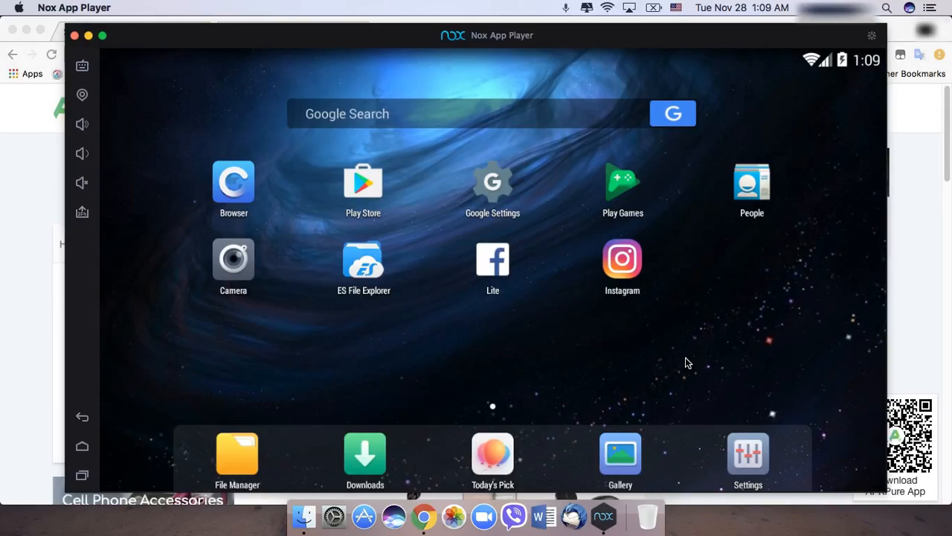
pyautogui.moveTo(622, 258)
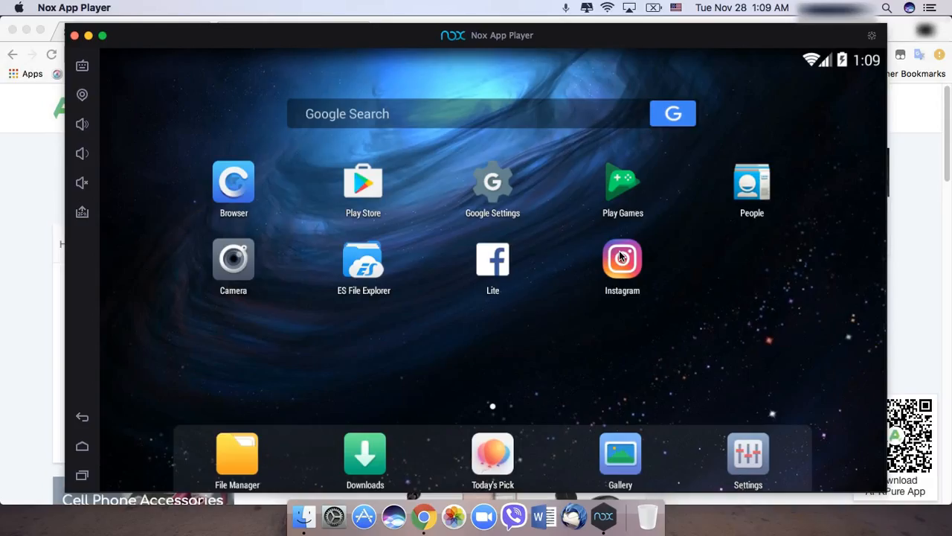
pyautogui.moveTo(619, 276)
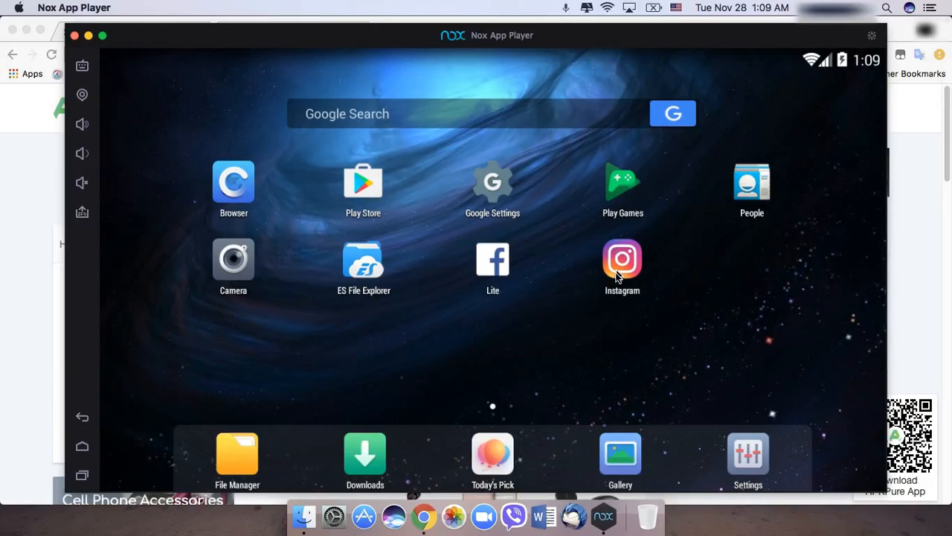
pyautogui.moveTo(484, 286)
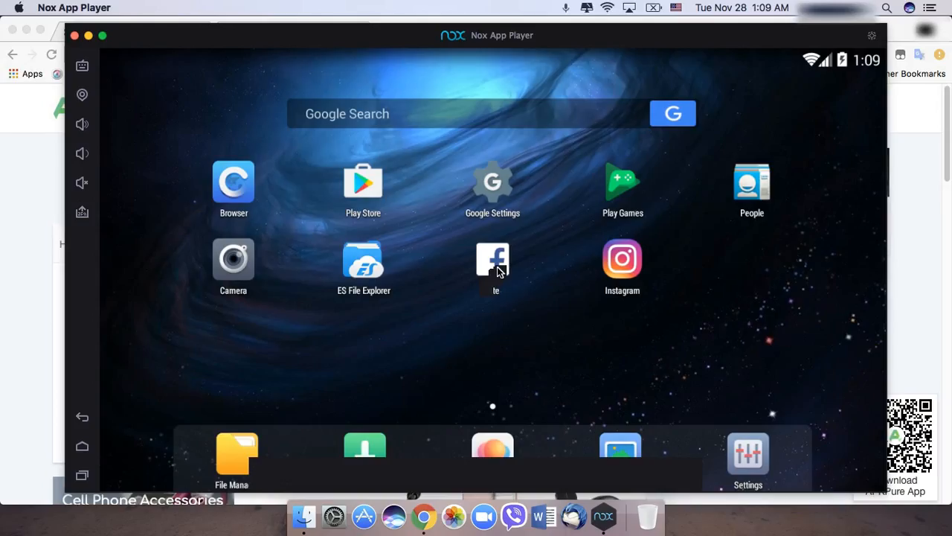
pyautogui.click(622, 259)
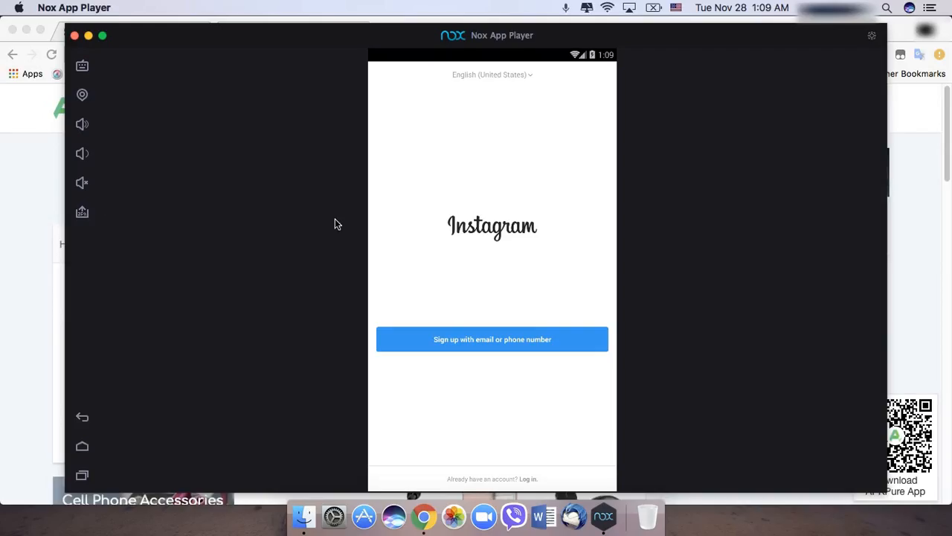
pyautogui.moveTo(464, 171)
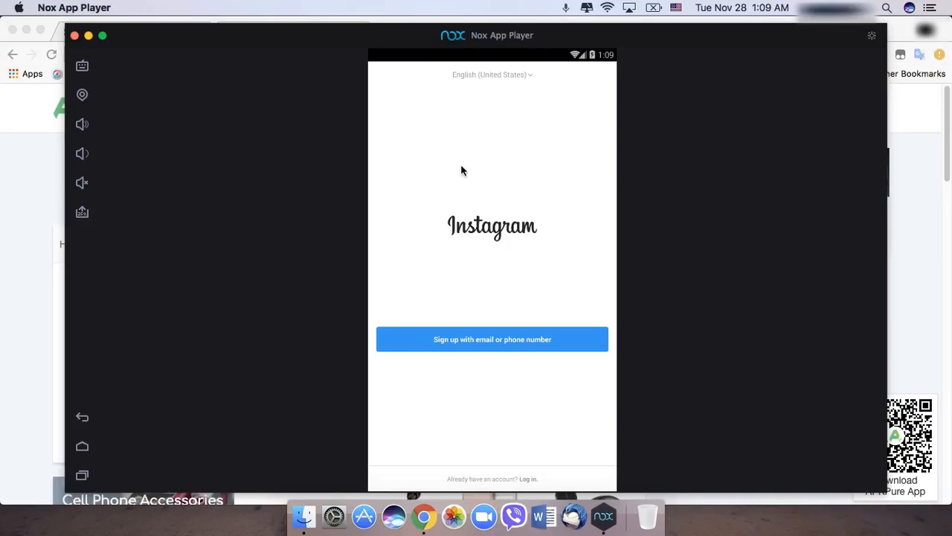
pyautogui.moveTo(319, 204)
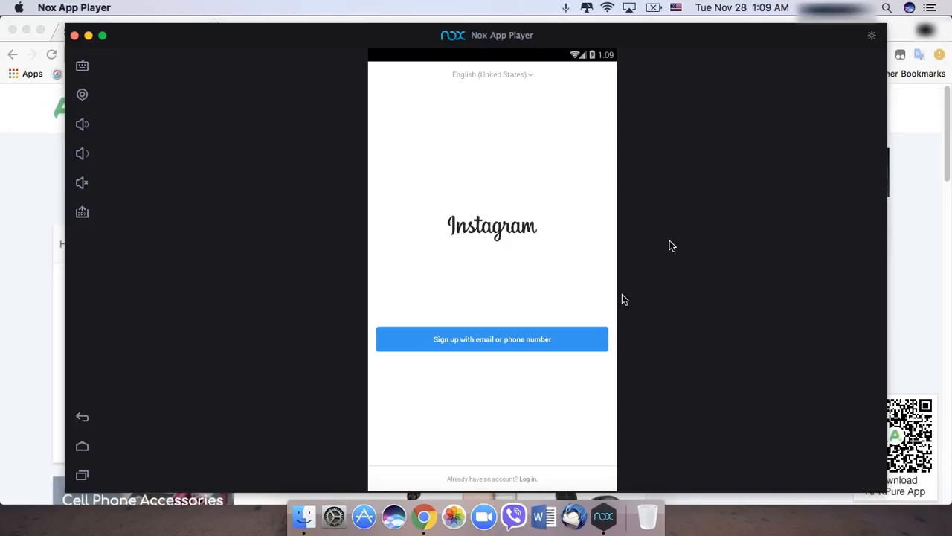
pyautogui.moveTo(317, 214)
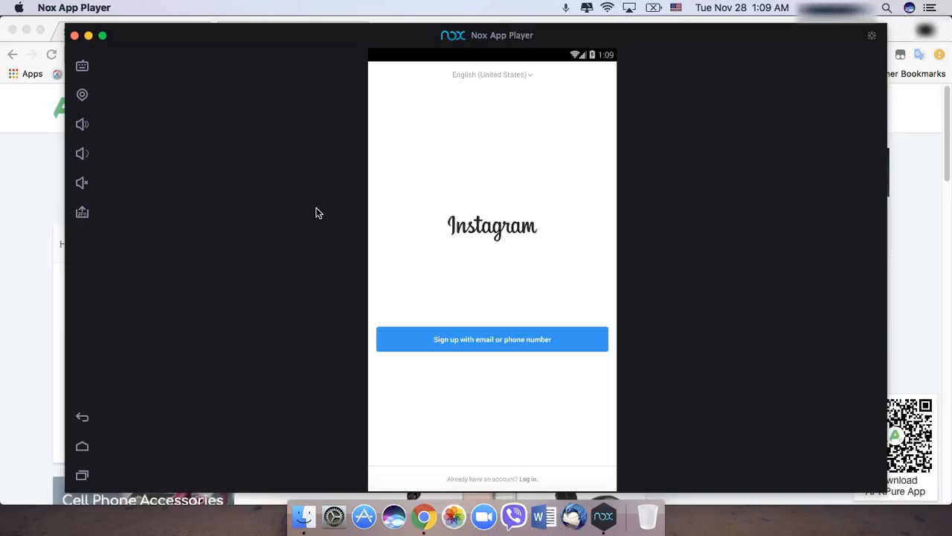
pyautogui.moveTo(900, 29)
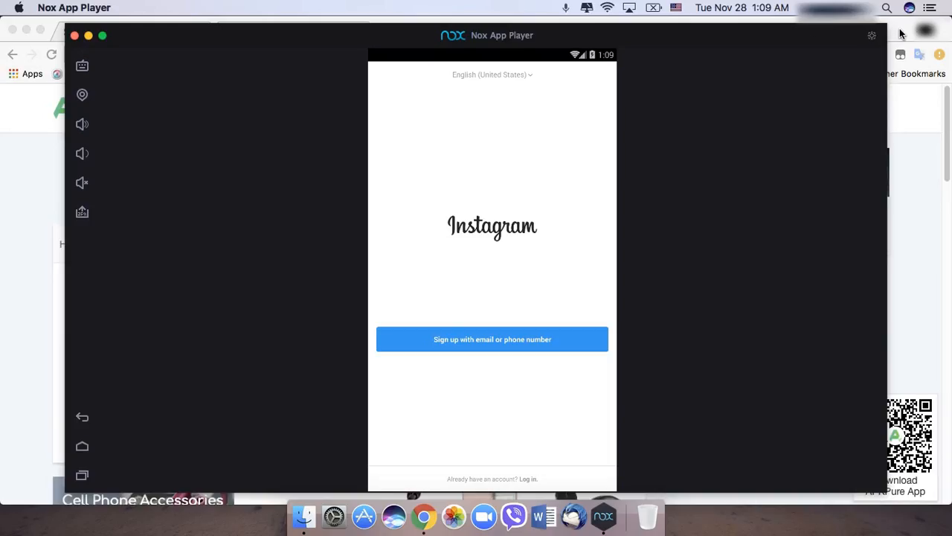